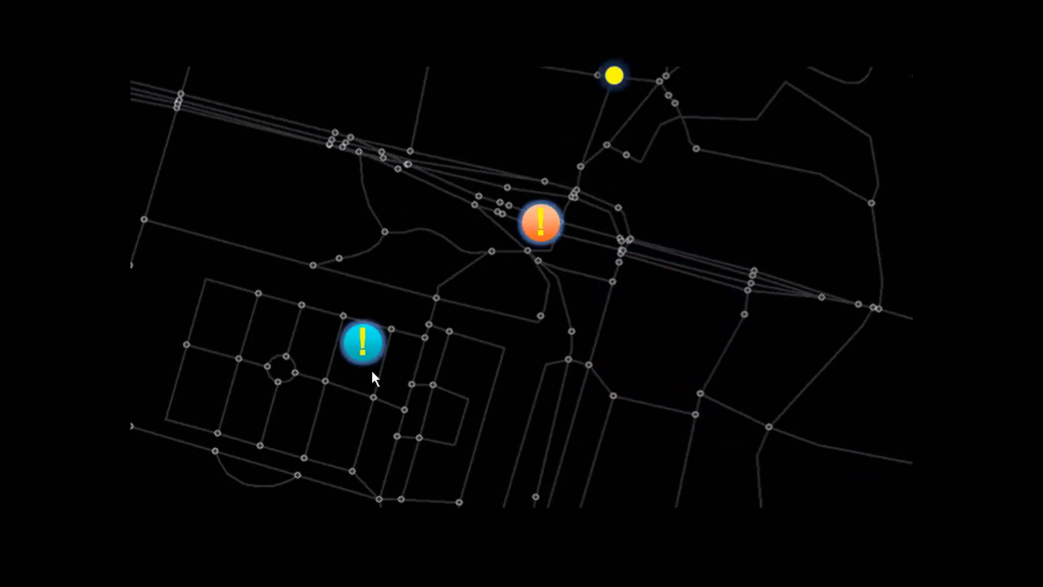
Advance the animation so the user dot reaches the orange alert showing 'Traffic: 20 Minute Delay'.
click(541, 220)
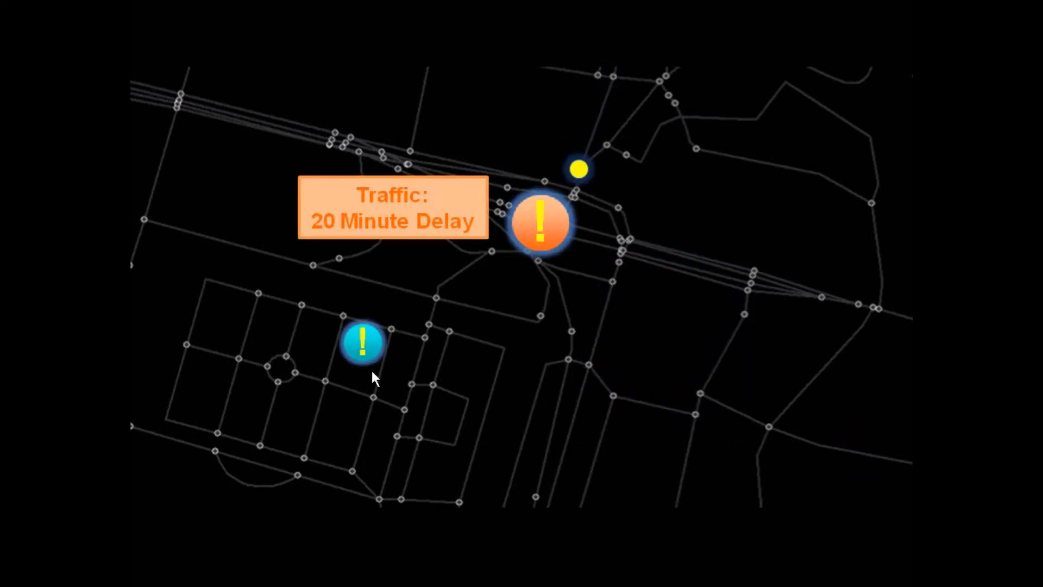